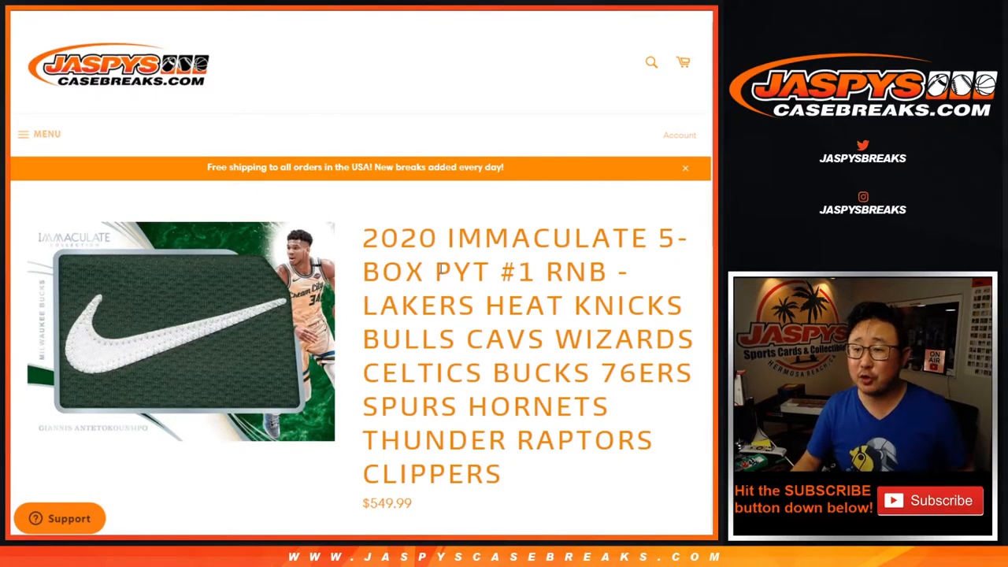
Step: Highlight 'PYT #1' in the page title, then return to the list randomizer form
double_click(421, 304)
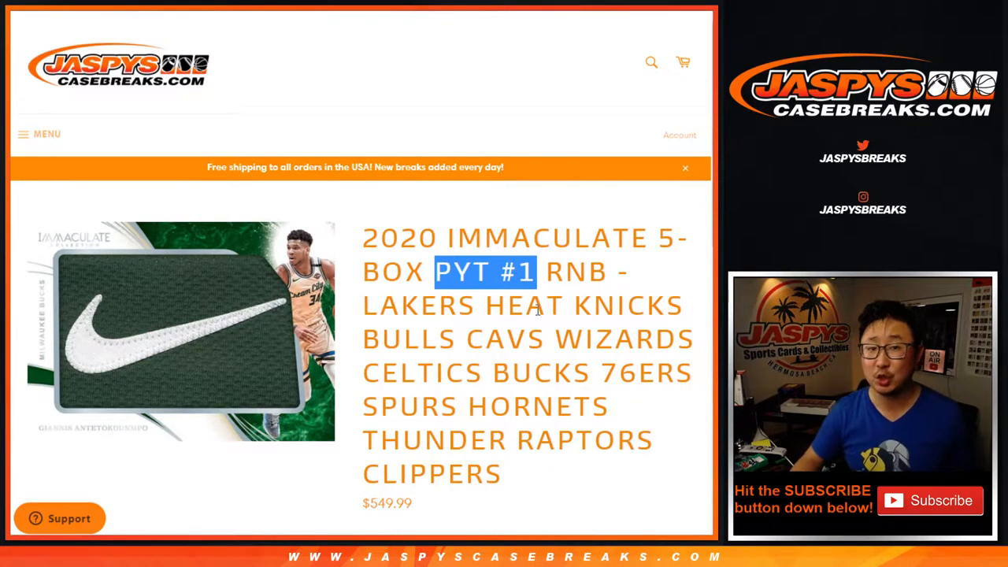
scroll("down", 3)
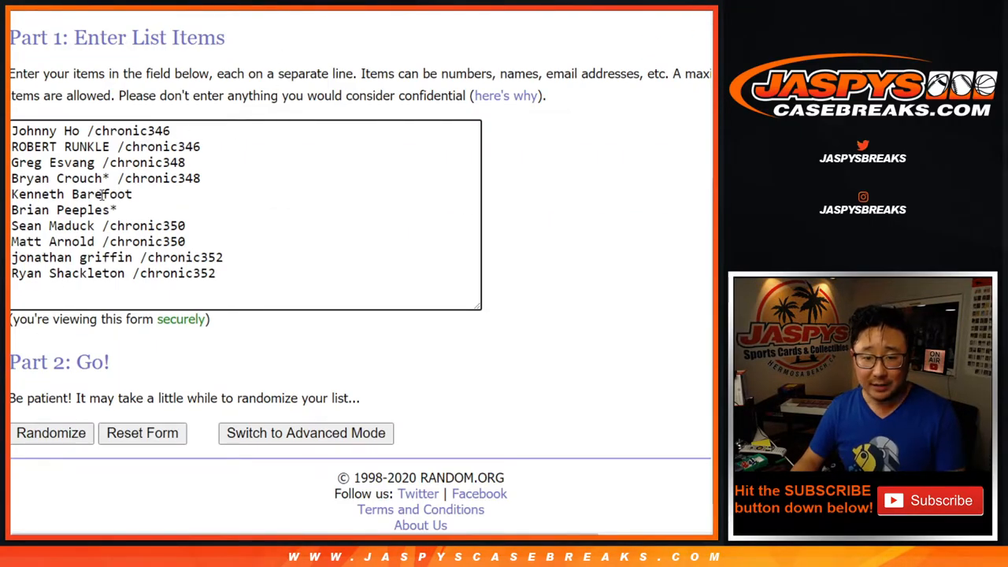
left_click_drag(103, 194, 117, 210)
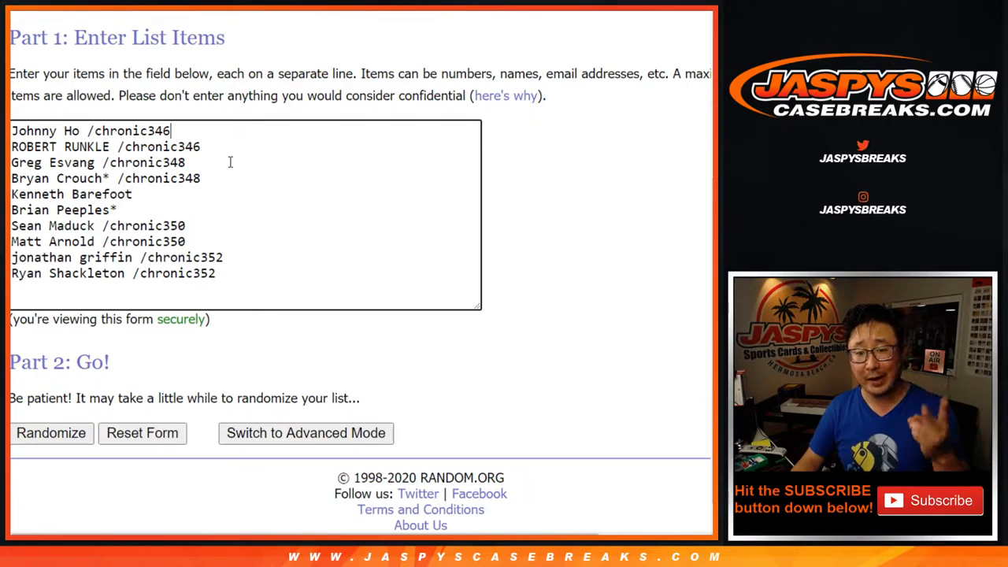
mouse_move(43, 53)
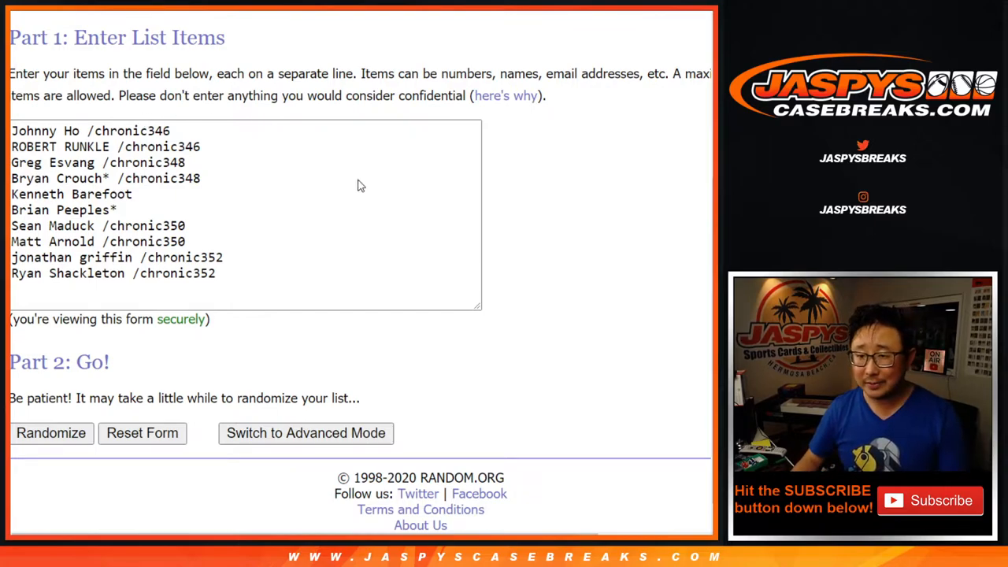
mouse_move(472, 289)
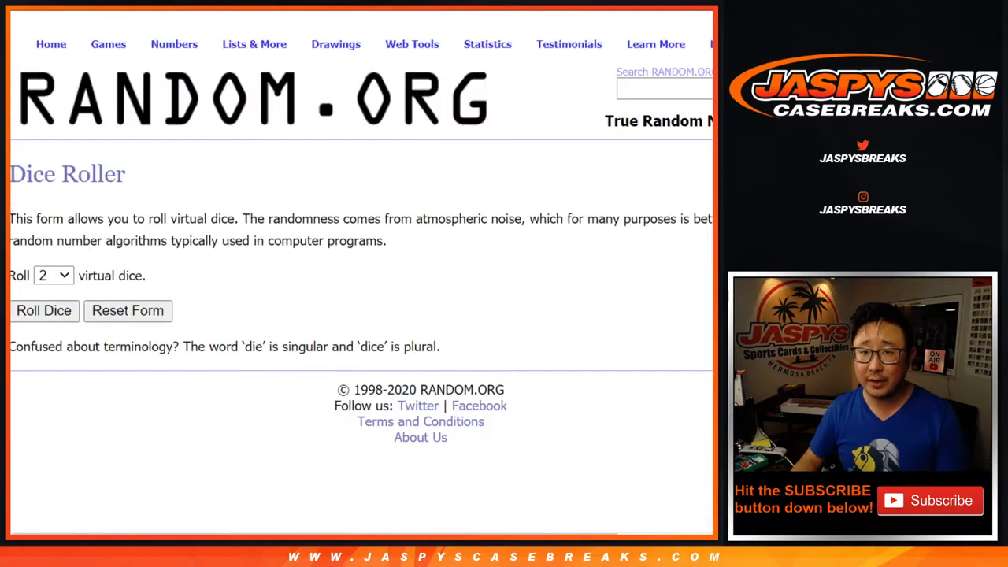
left_click(43, 310)
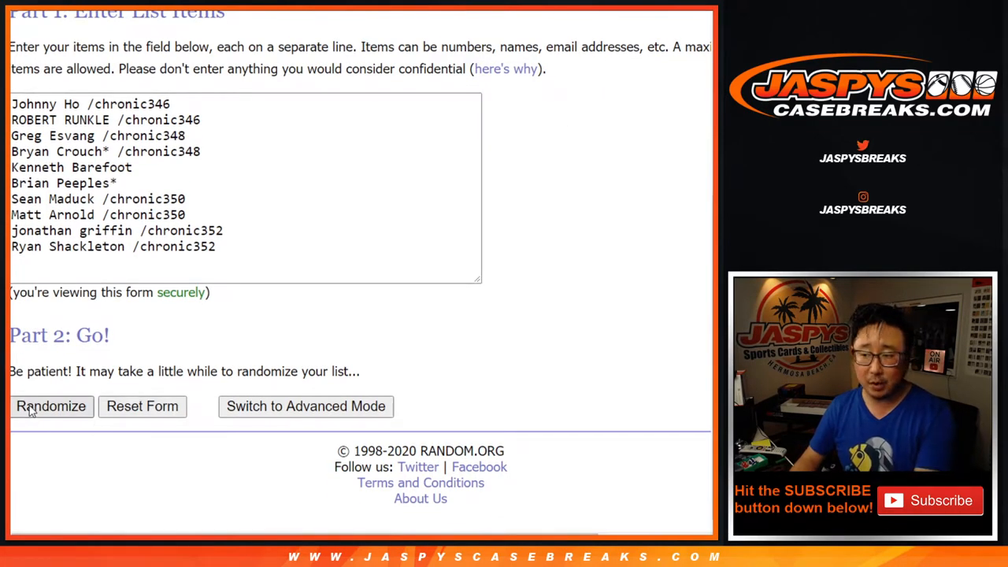
Step: Randomize the ten names, then reshuffle them five more times
left_click(51, 406)
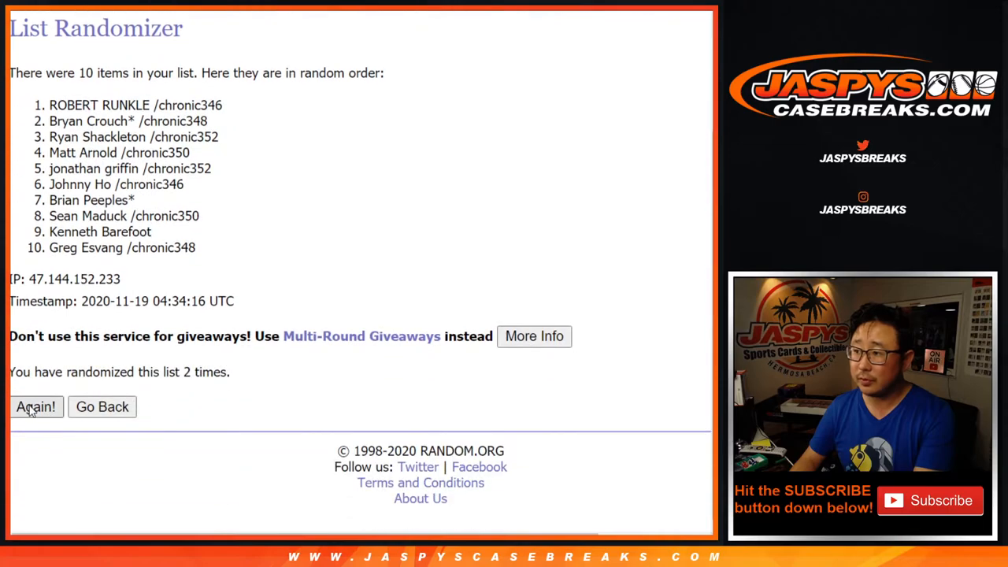
left_click(36, 406)
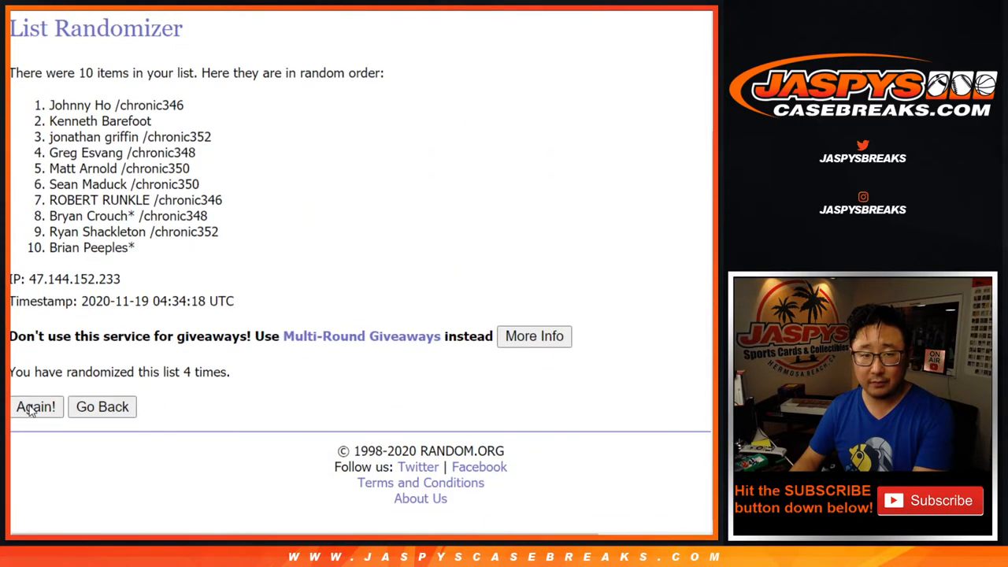
left_click(36, 406)
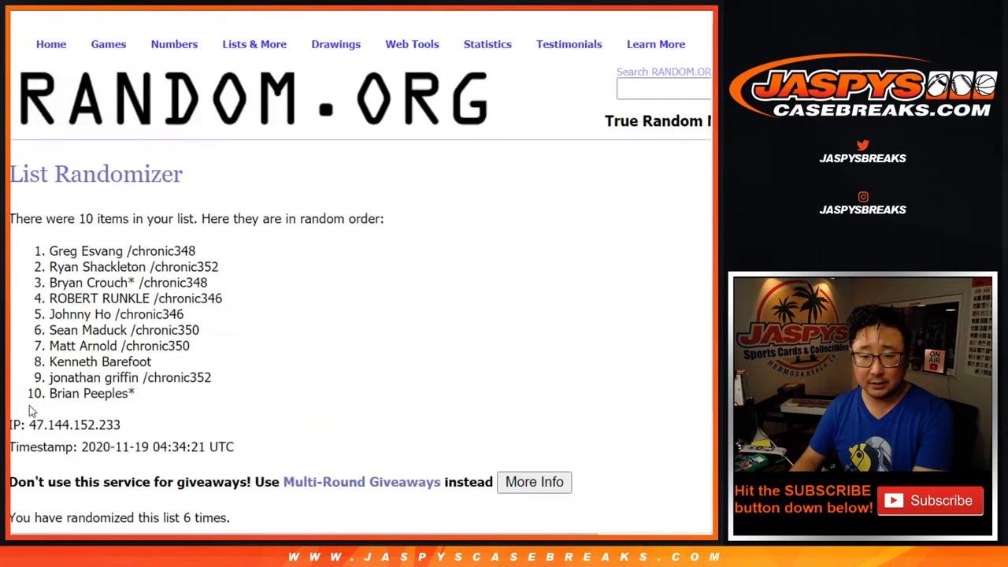
left_click(36, 407)
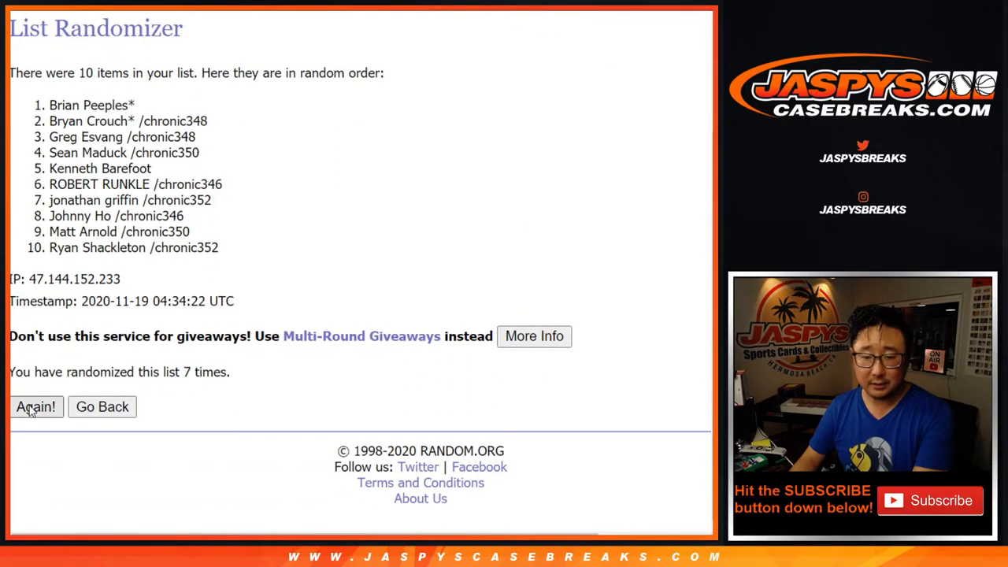
left_click(35, 406)
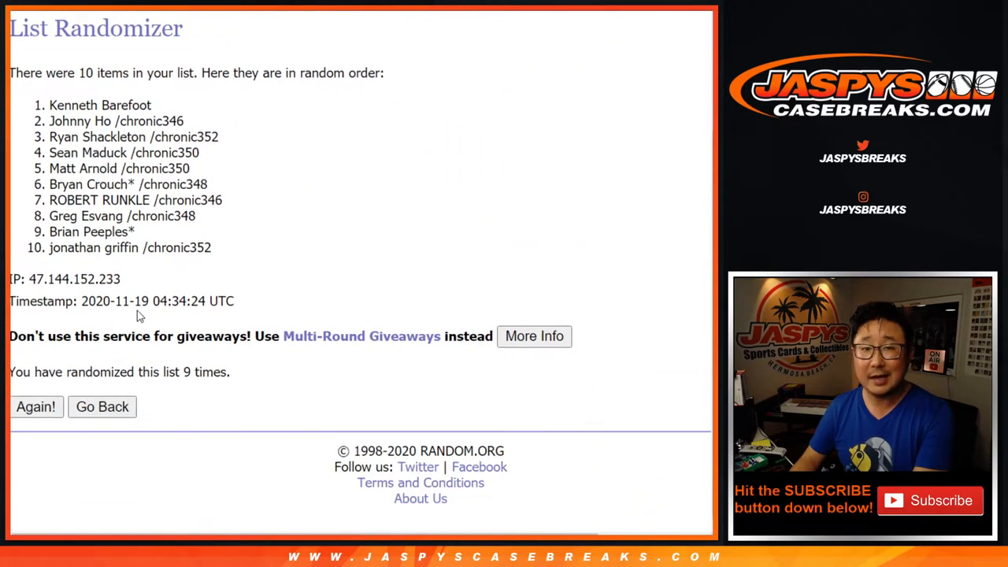
left_click(36, 406)
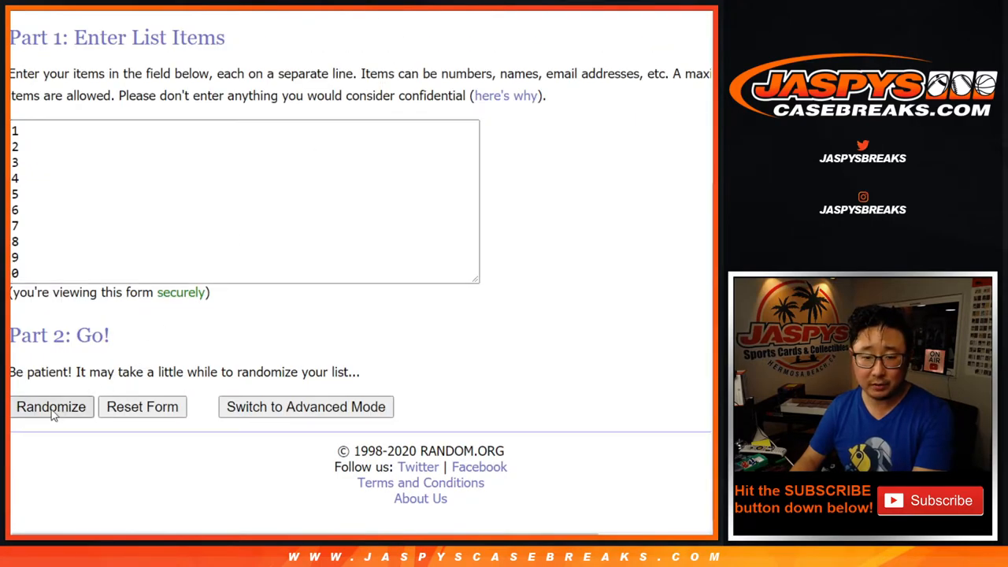
Step: Shuffle the digits 0–9 five times and select the final order for copying
left_click(51, 406)
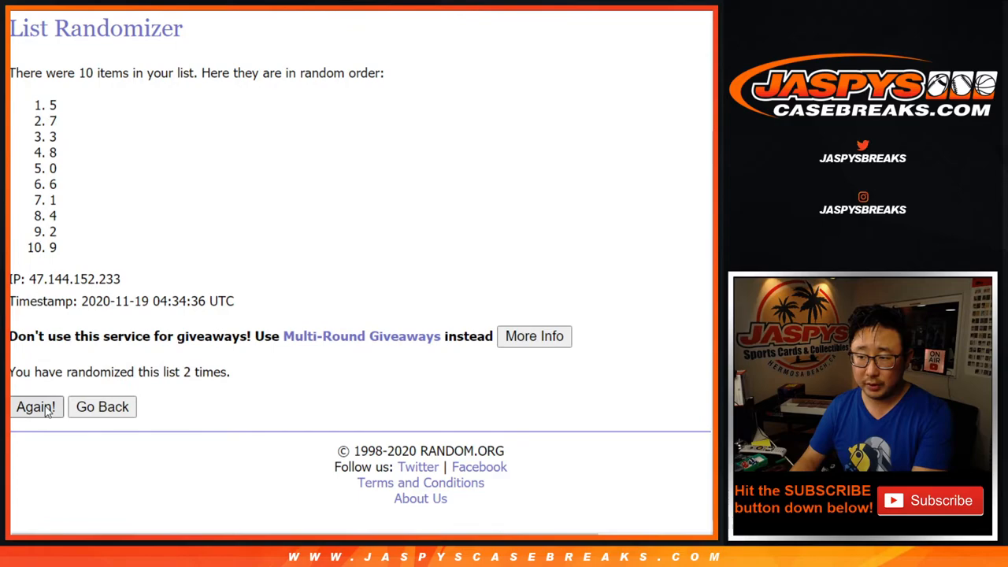
left_click(35, 406)
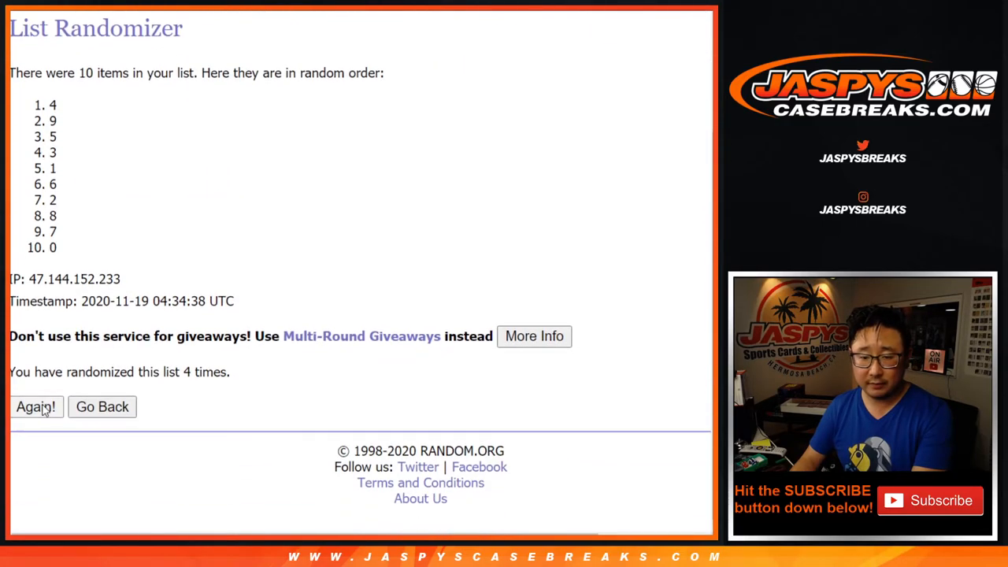
left_click(35, 406)
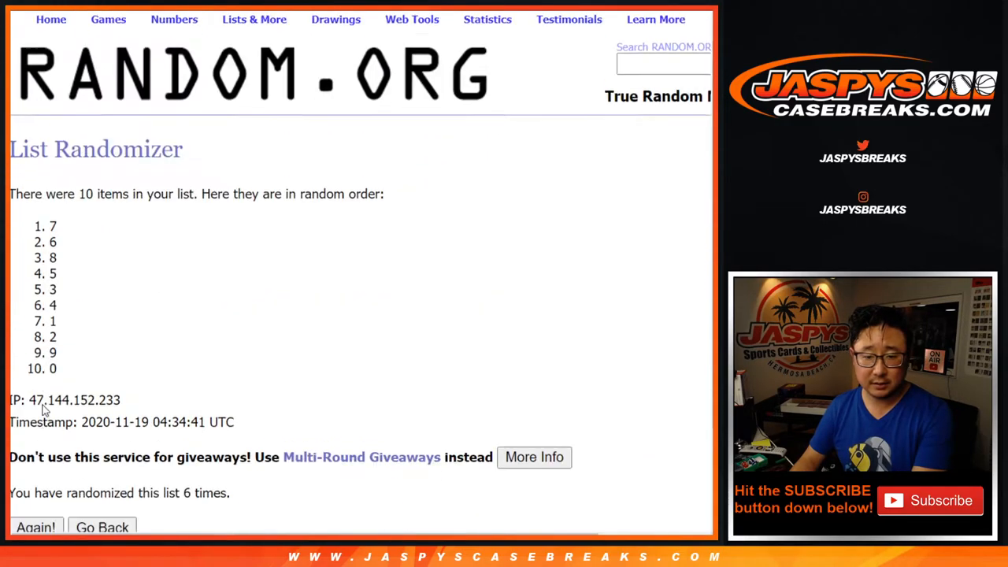
left_click(35, 527)
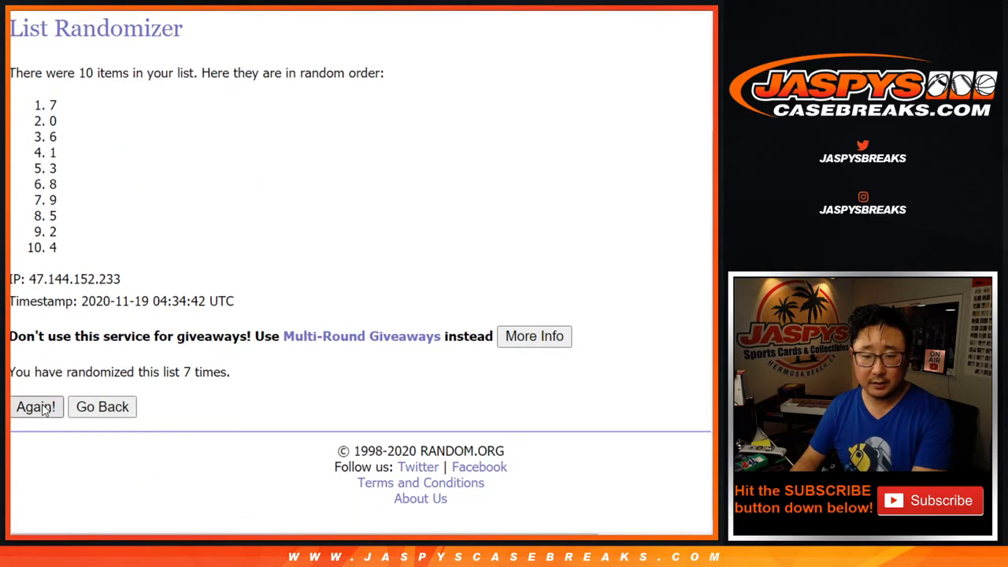
left_click(36, 407)
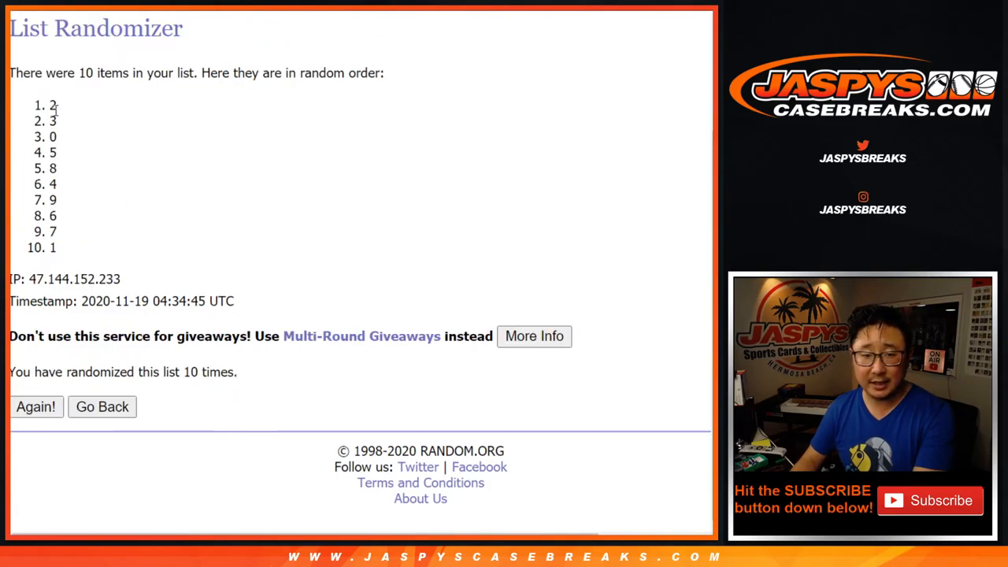
left_click_drag(53, 105, 53, 247)
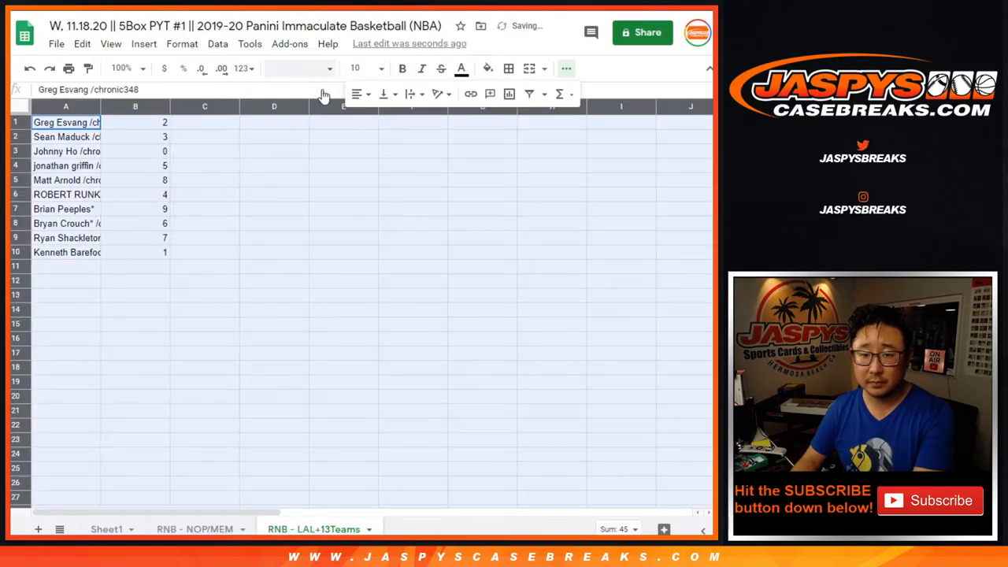
Step: Set the sheet text to size 18 and widen column A to fit the names
left_click(381, 68)
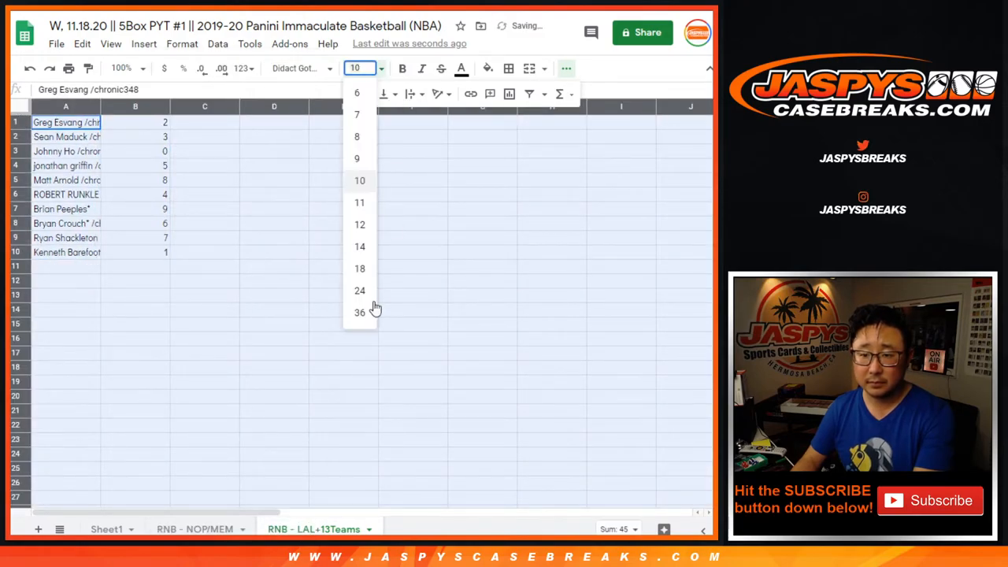
left_click(359, 268)
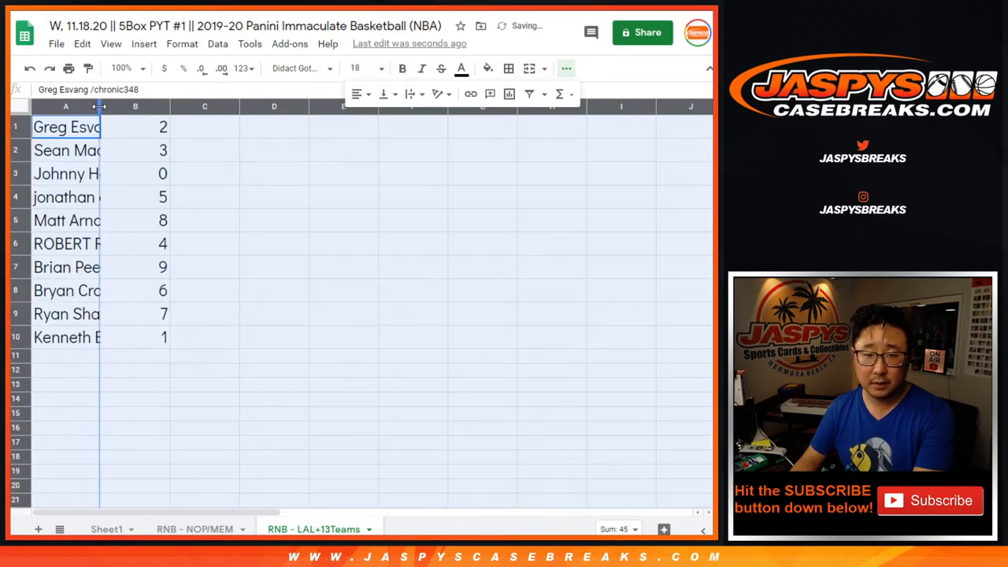
left_click_drag(99, 106, 250, 106)
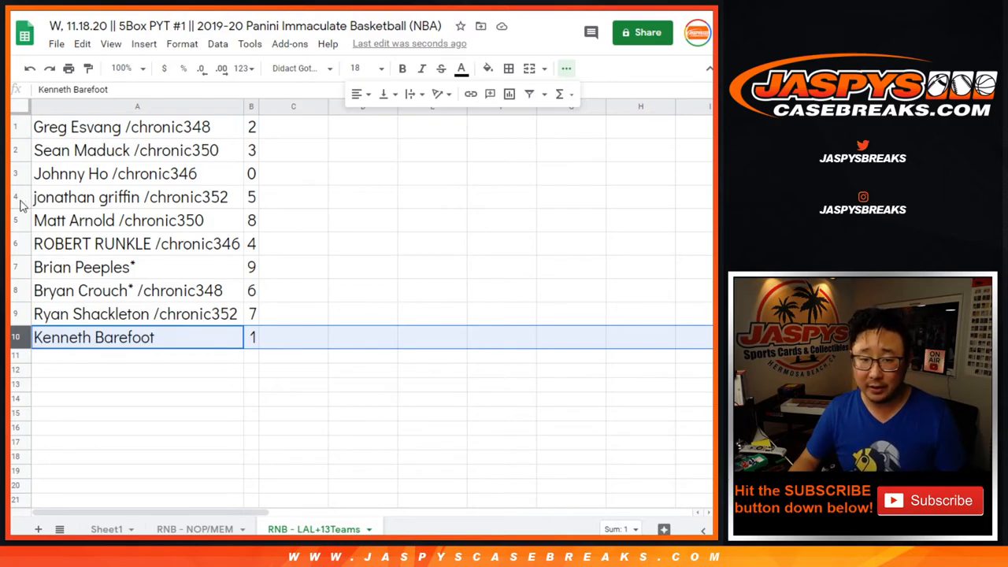
Step: Select the name rows, sort them by column B ascending, and open the Borders options
left_click(130, 197)
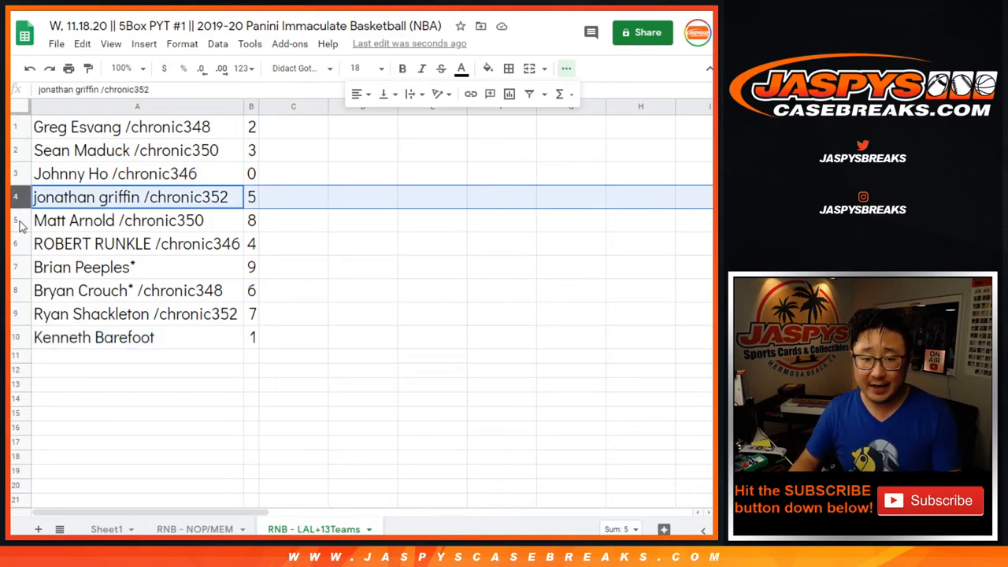
left_click(82, 267)
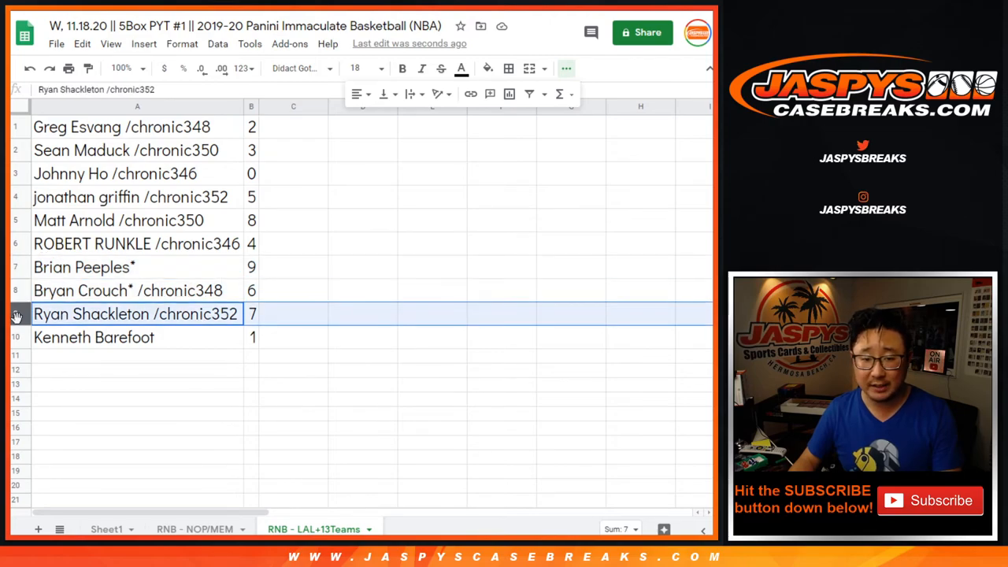
left_click(94, 337)
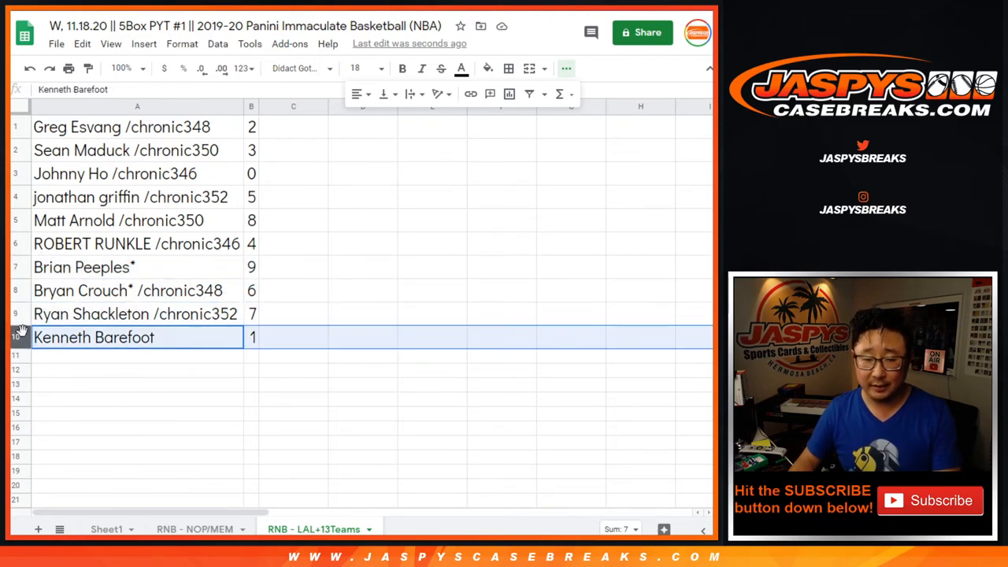
left_click(251, 106)
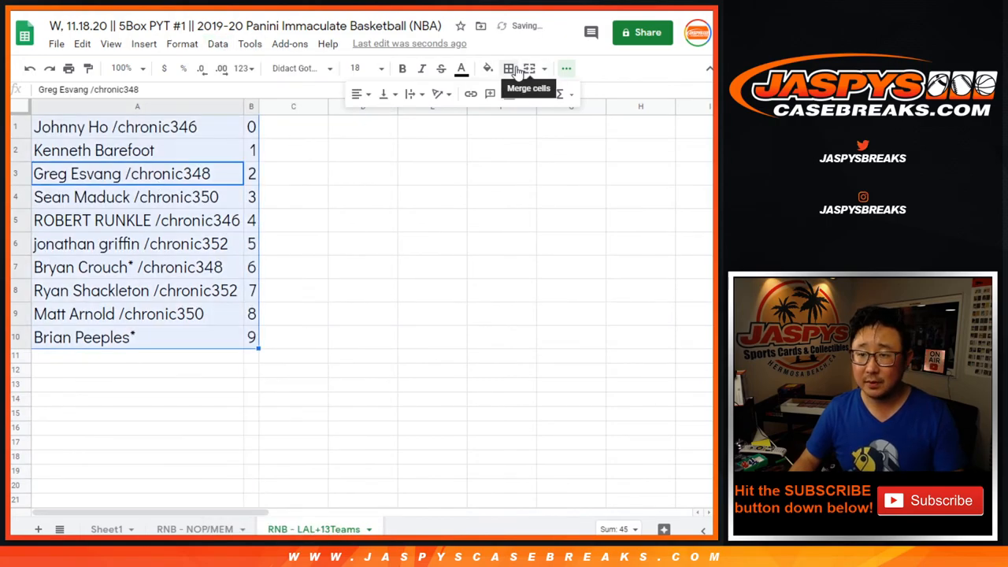
left_click(508, 68)
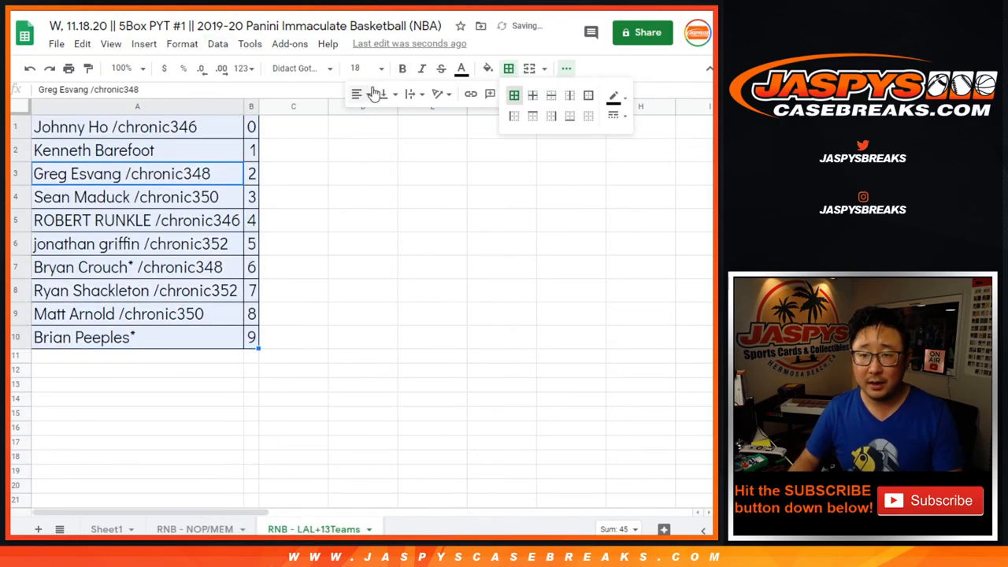